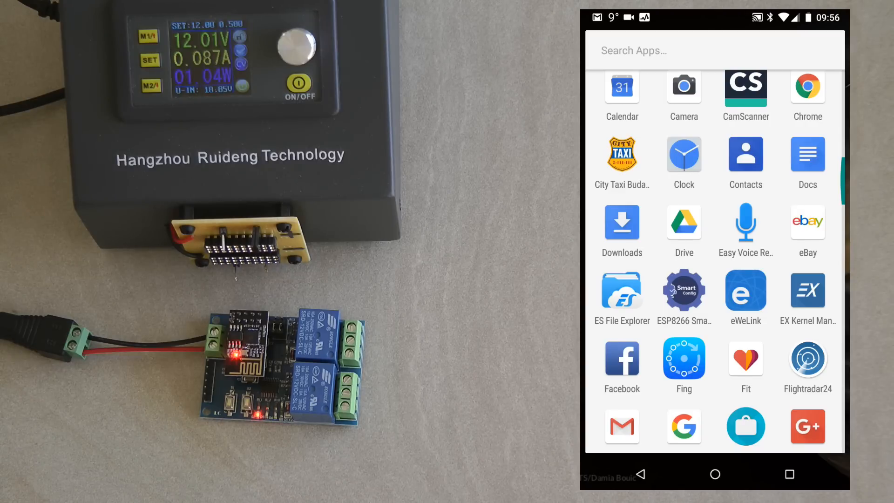
Step: Send the home Wi-Fi SSID and password to the board via ESP8266 SmartConfig
scroll("down", 3)
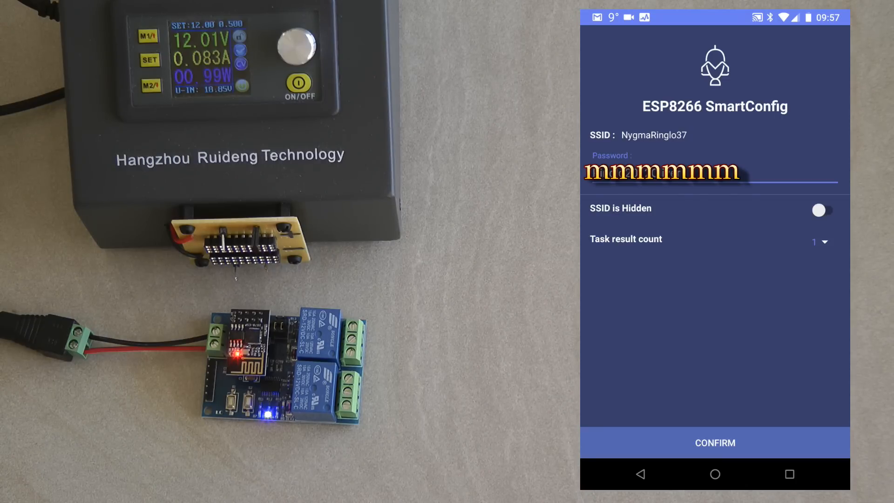
left_click(714, 442)
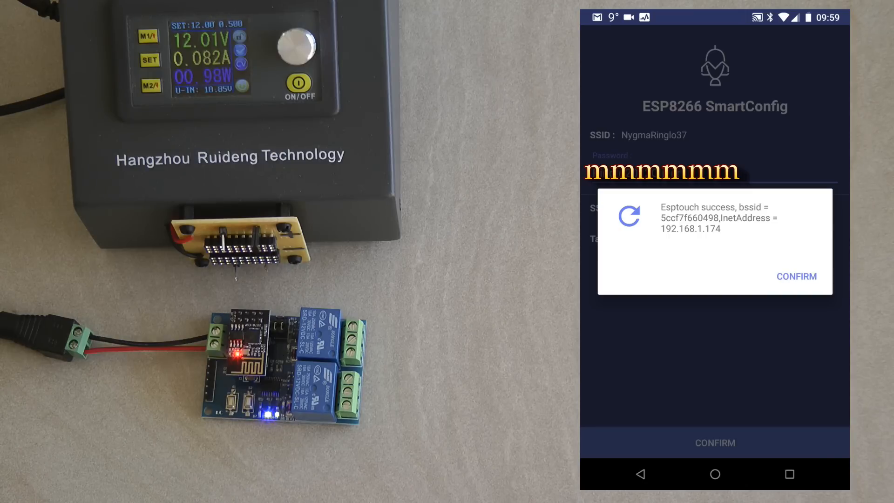
Step: Dismiss the Esptouch success dialog reporting the board at 192.168.1.174
left_click(796, 276)
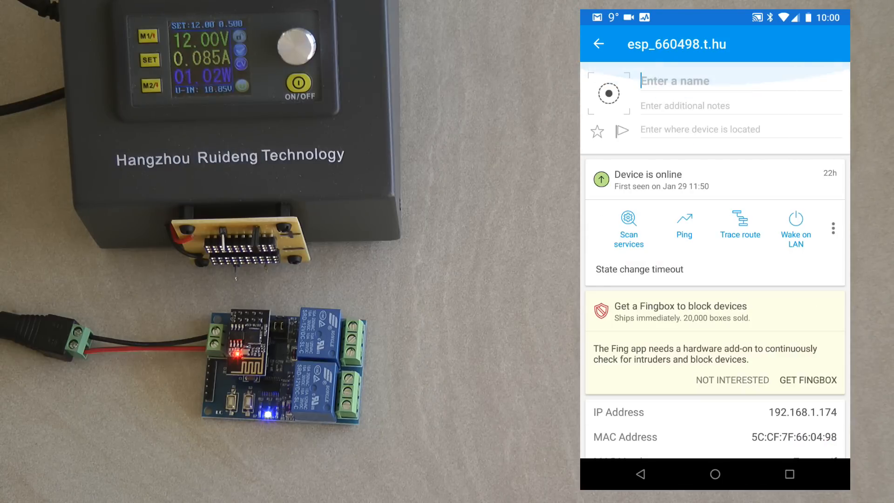
Step: Scan esp_660498's services in Fing and select the 8080 http-proxy entry
left_click(628, 224)
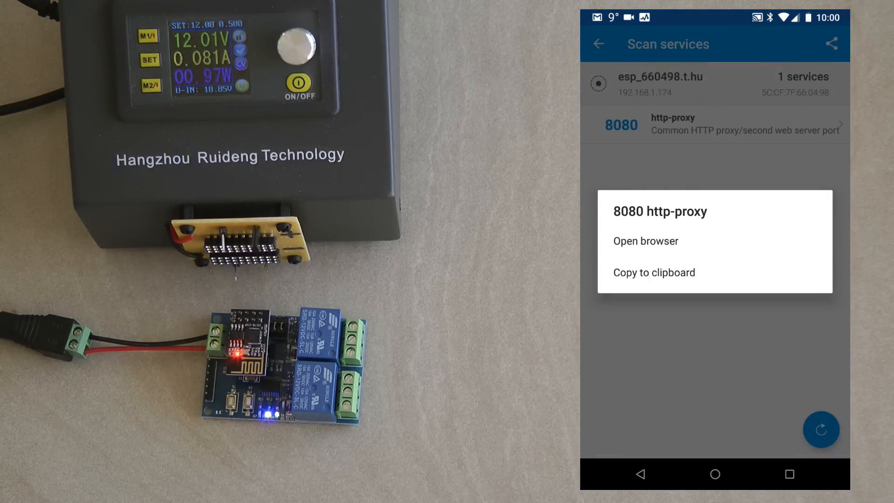
left_click(645, 241)
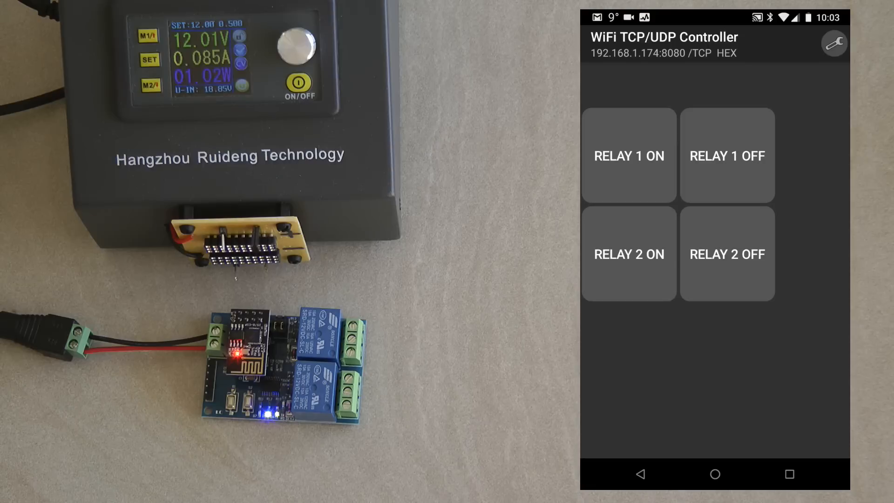
Step: Keep Controller A and confirm target IP 192.168.1.174 and port 8080 unchanged
left_click(832, 43)
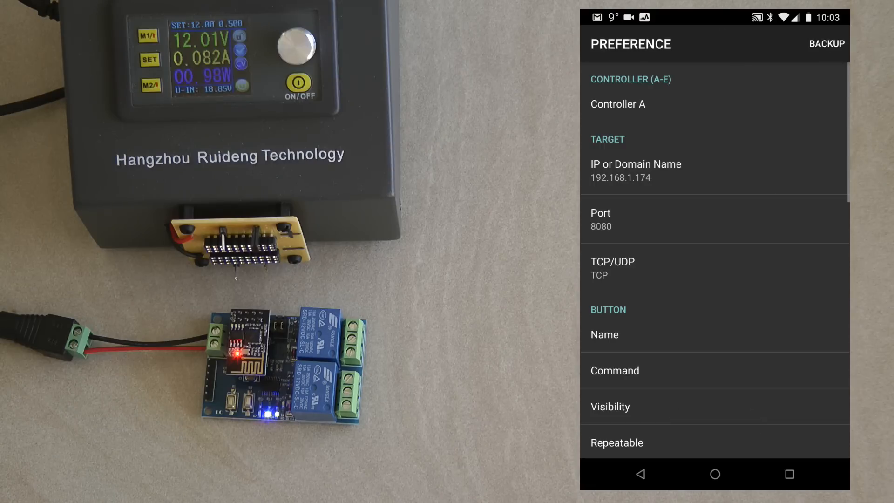
left_click(617, 104)
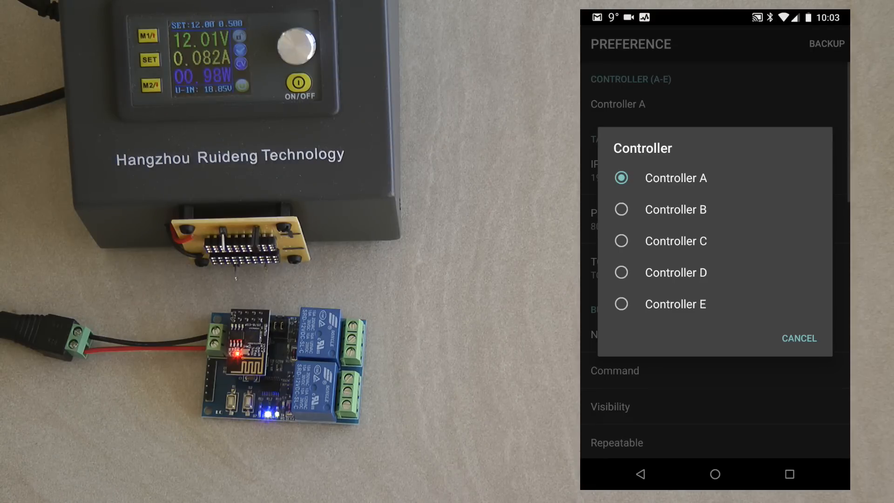
left_click(676, 177)
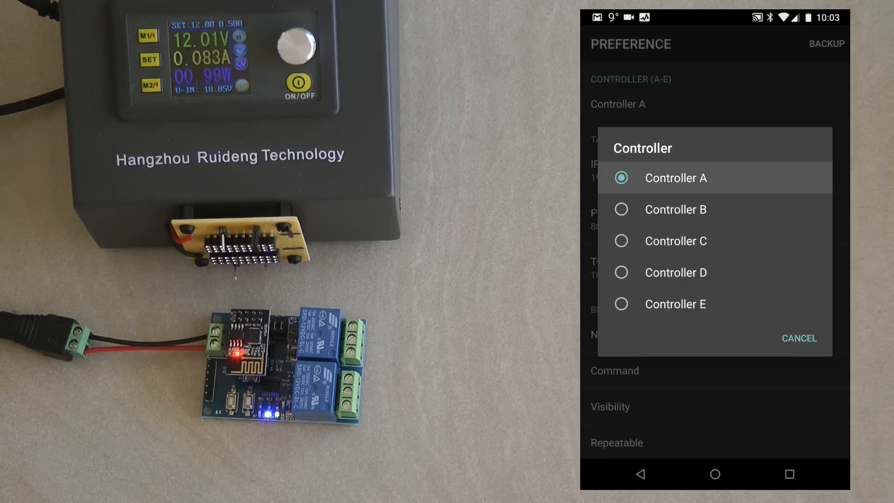
left_click(675, 177)
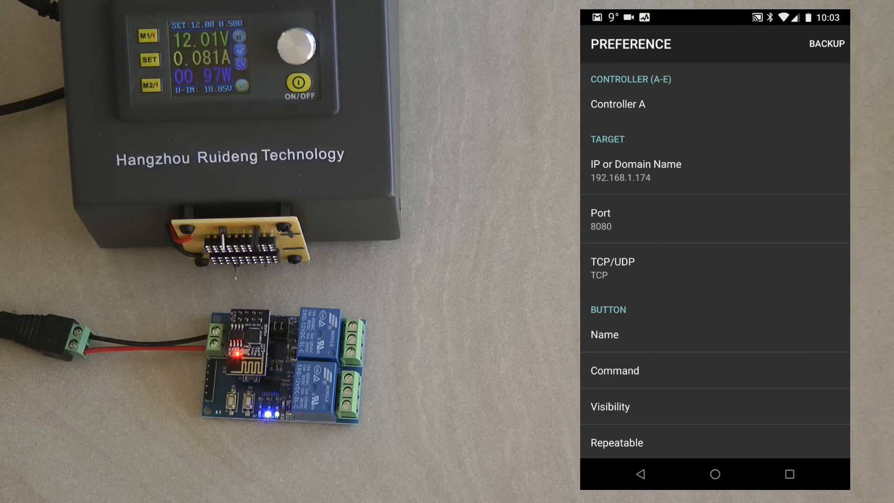
left_click(635, 170)
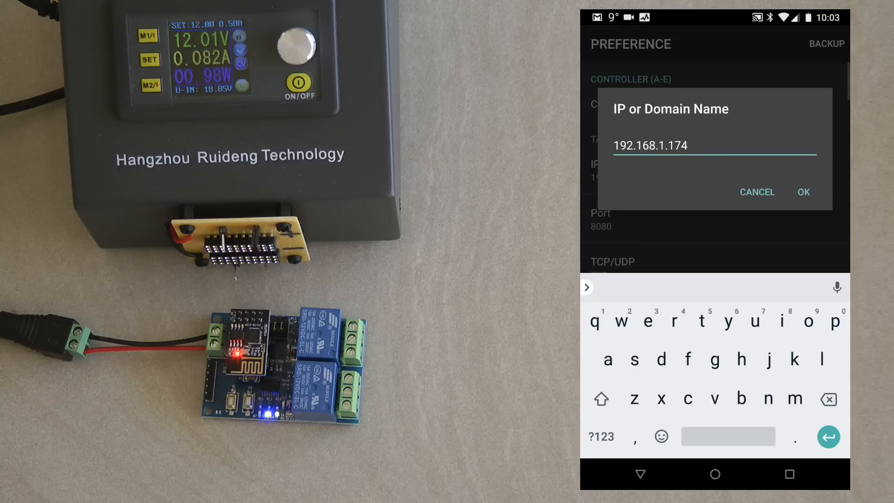
left_click(802, 192)
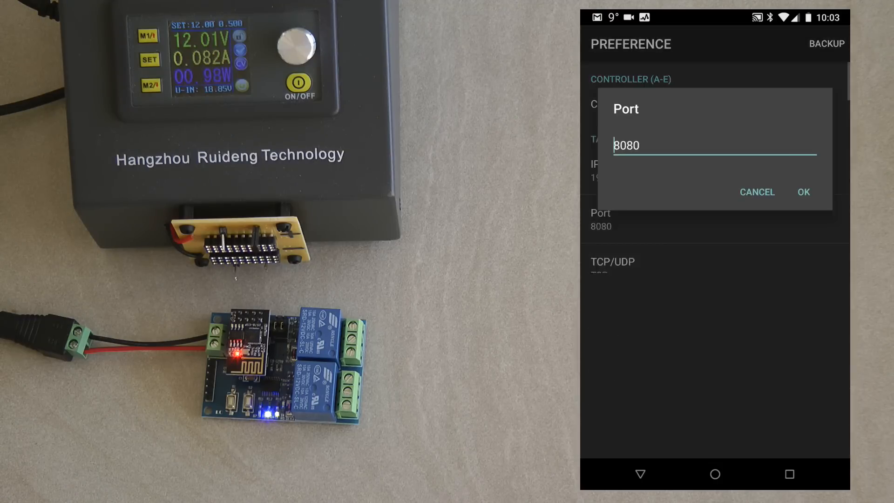
left_click(803, 192)
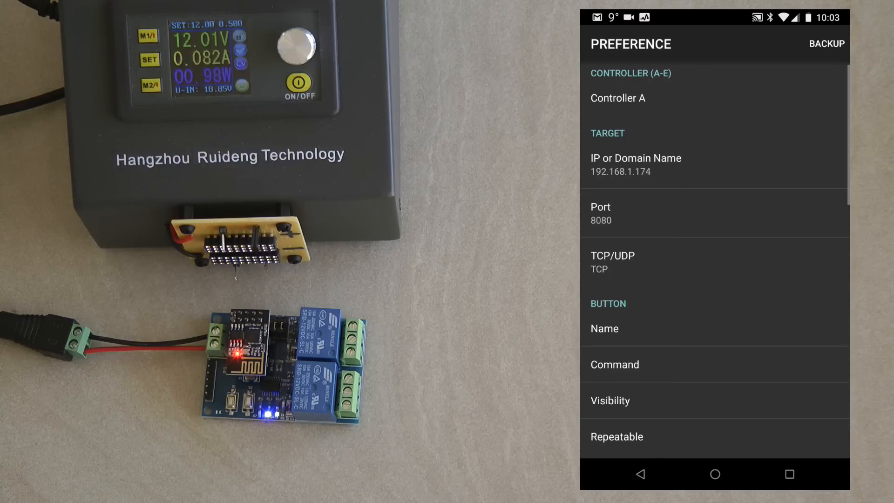
Step: Review button labels Relay 1 On/Off and Relay 2 On/Off in the Name settings
scroll("down", 3)
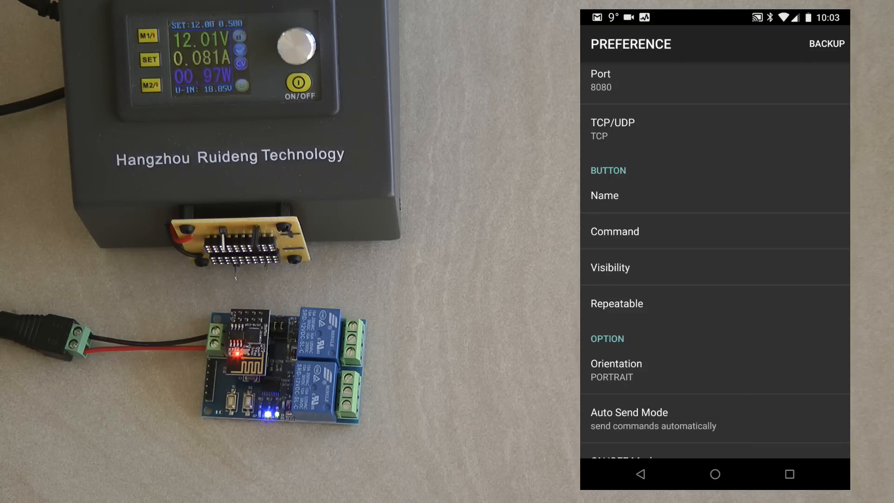
left_click(604, 195)
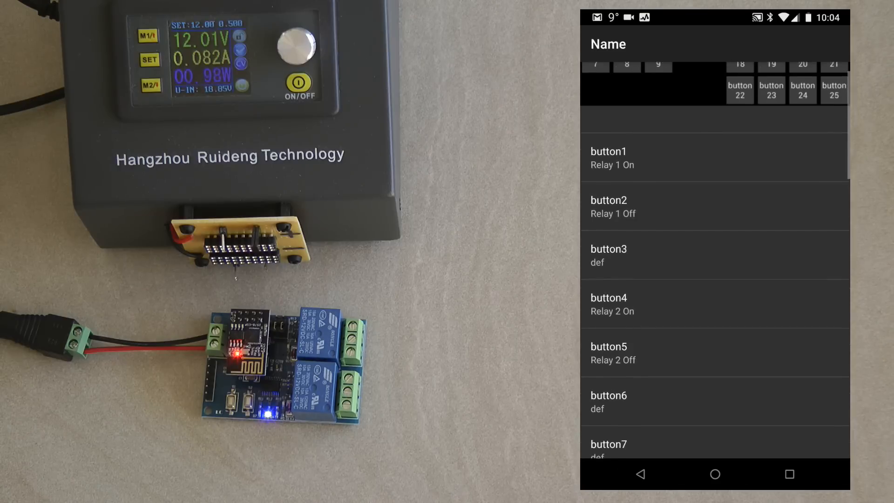
scroll("down", 3)
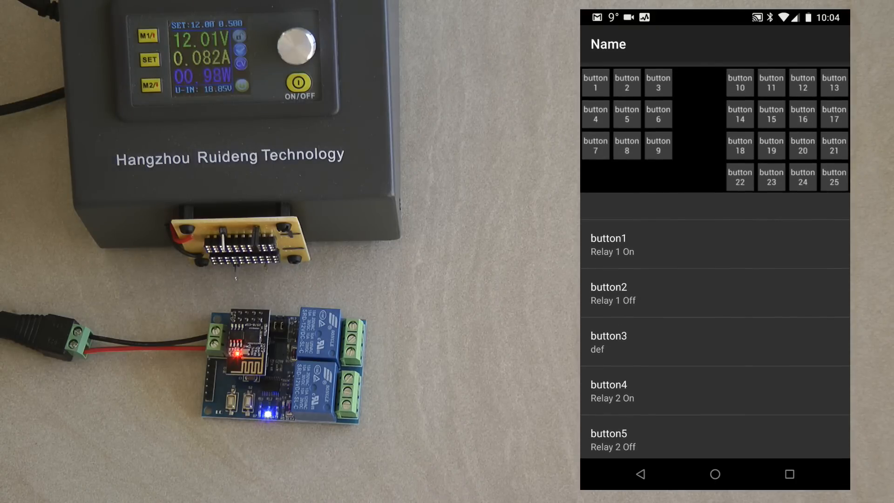
scroll("down", 3)
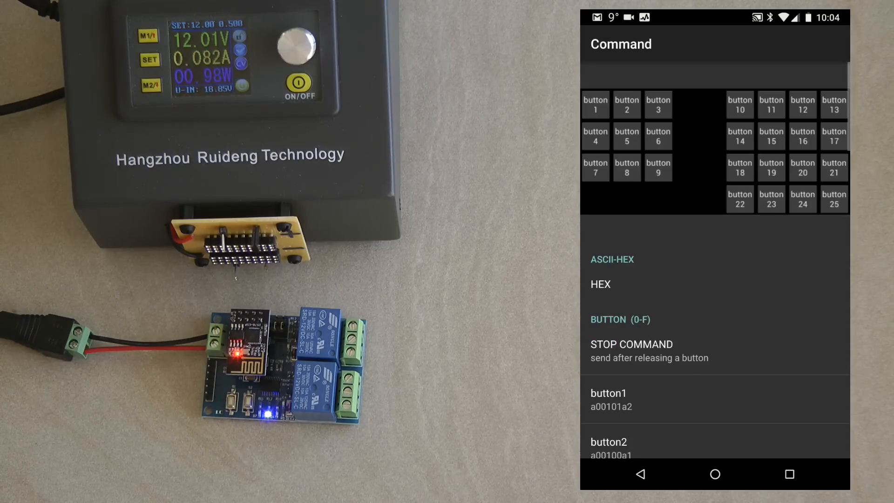
Step: Keep button1's command a00101a2 and review commands a00100a1, a00201a3, A00200a2
scroll("down", 3)
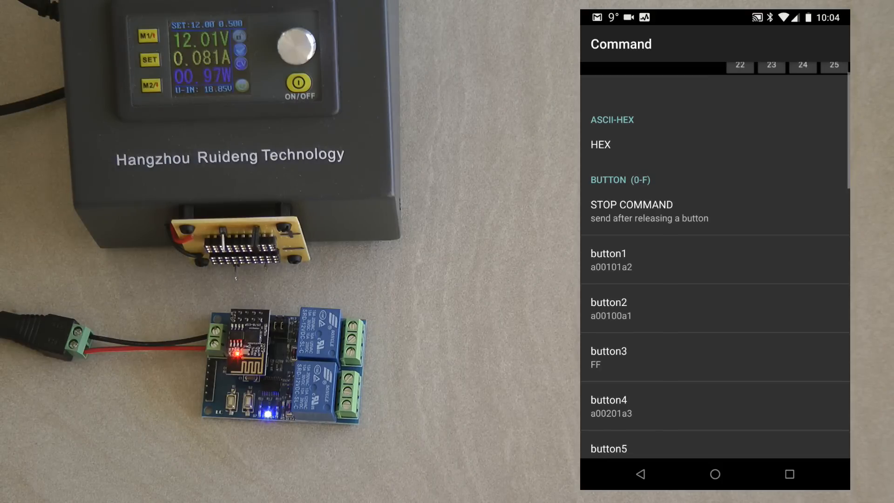
left_click(608, 259)
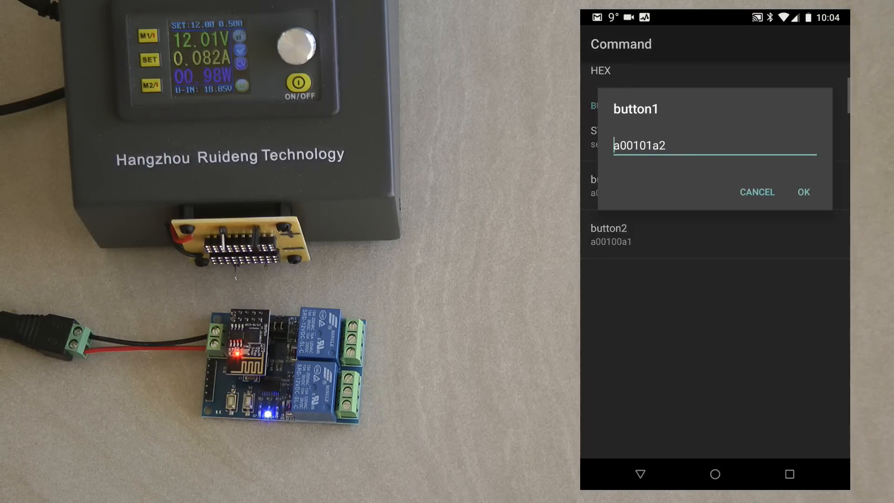
left_click(715, 145)
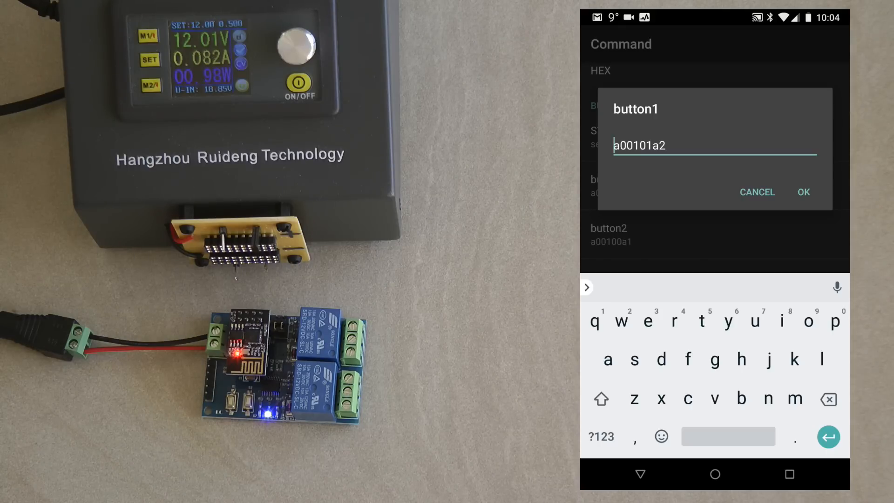
left_click(802, 192)
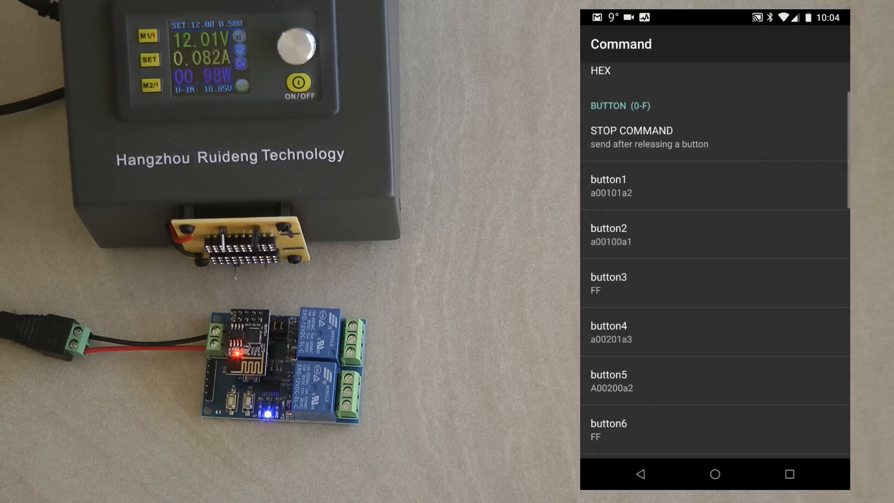
left_click(609, 233)
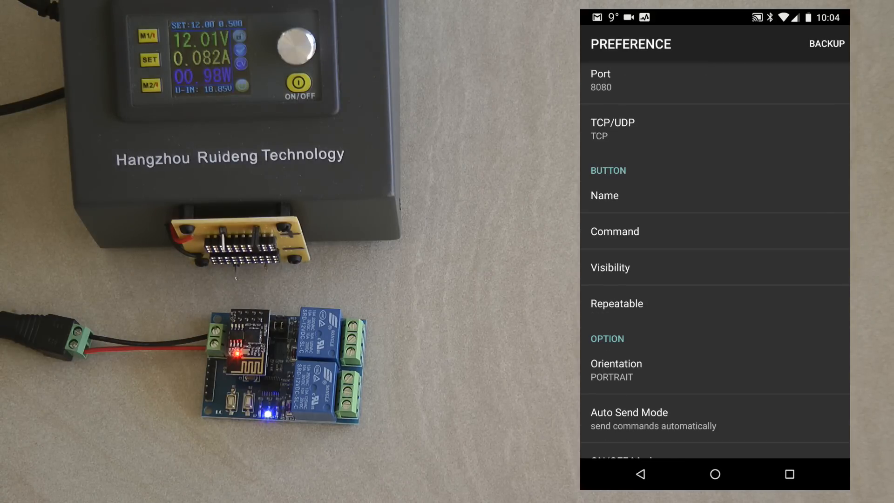
Step: Open the Visibility checklist showing buttons 1, 2, 4 and 5 enabled
left_click(610, 267)
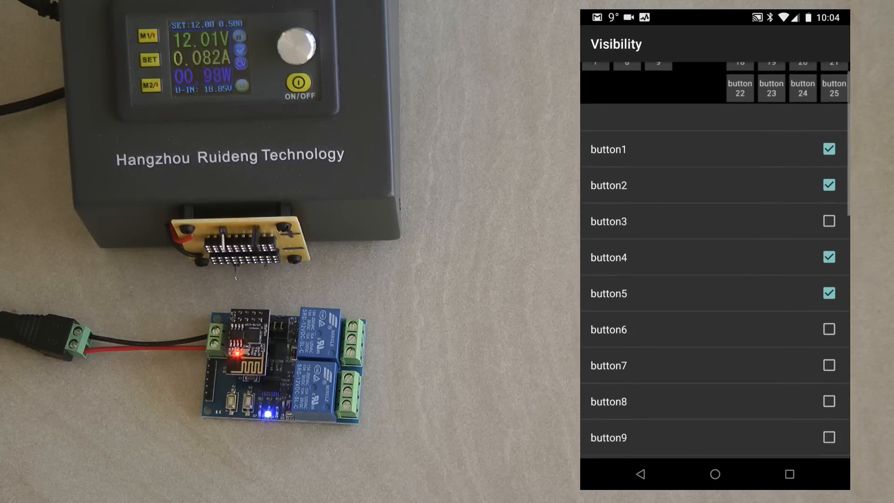
scroll("down", 3)
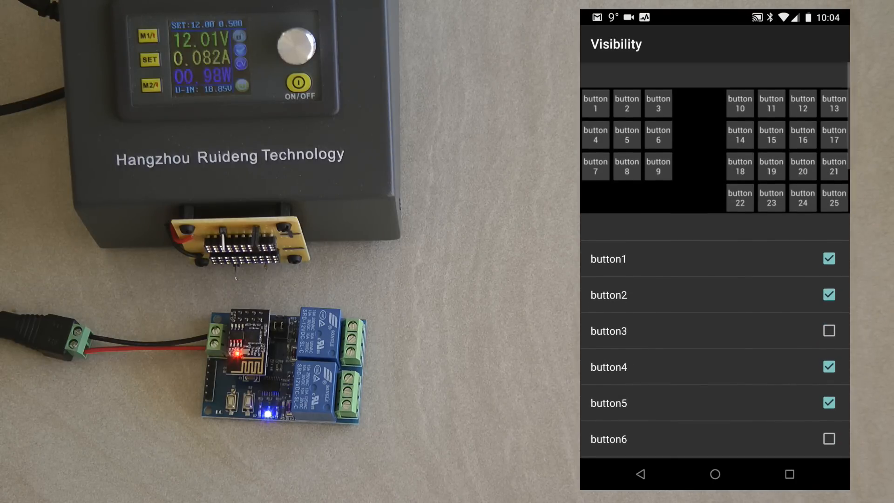
Step: Return to preferences and toggle 9 Button Mode off and back on
left_click(638, 474)
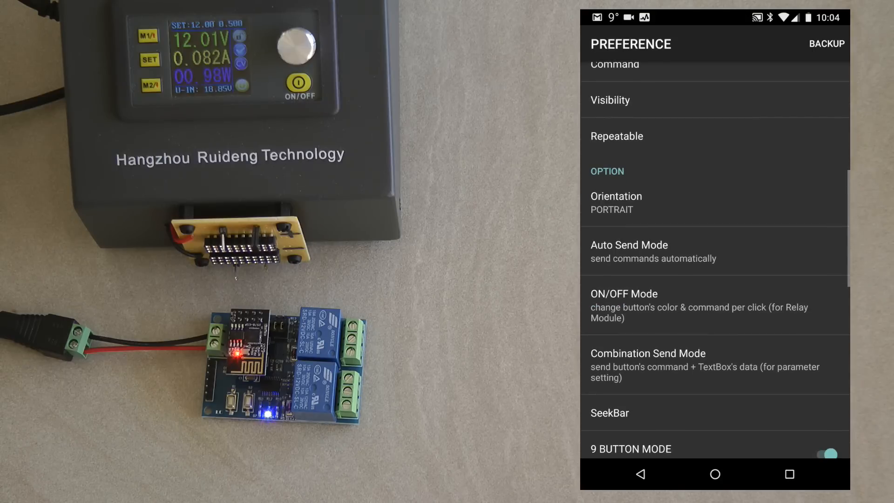
scroll("down", 3)
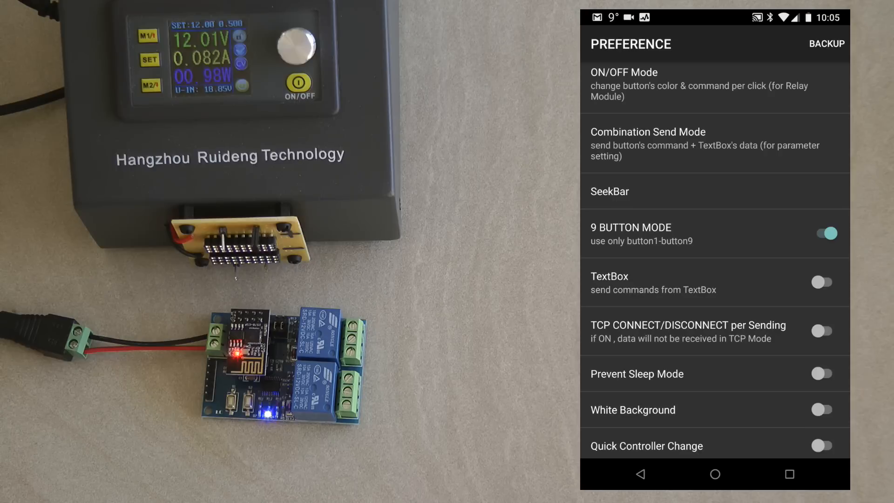
left_click(821, 233)
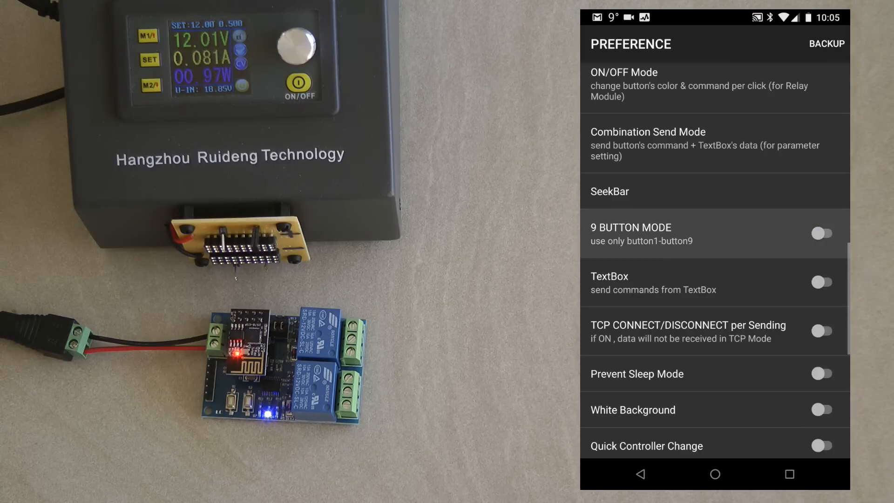
left_click(822, 233)
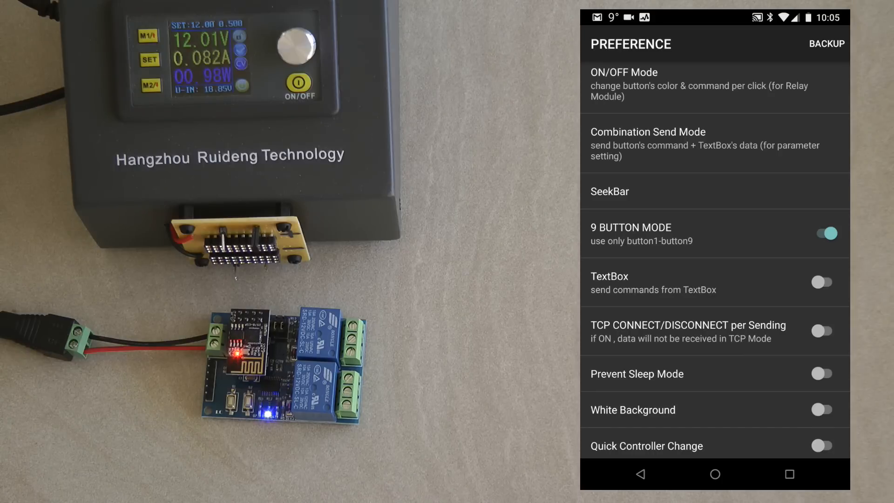
scroll("down", 3)
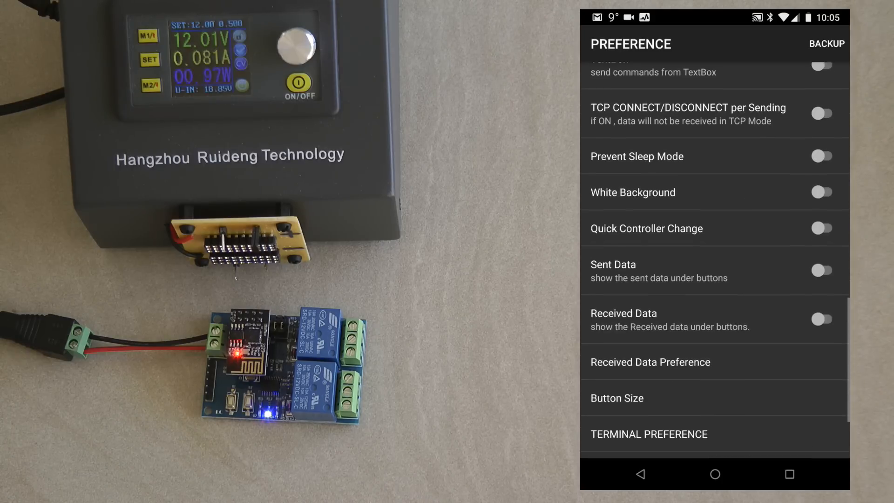
left_click(616, 398)
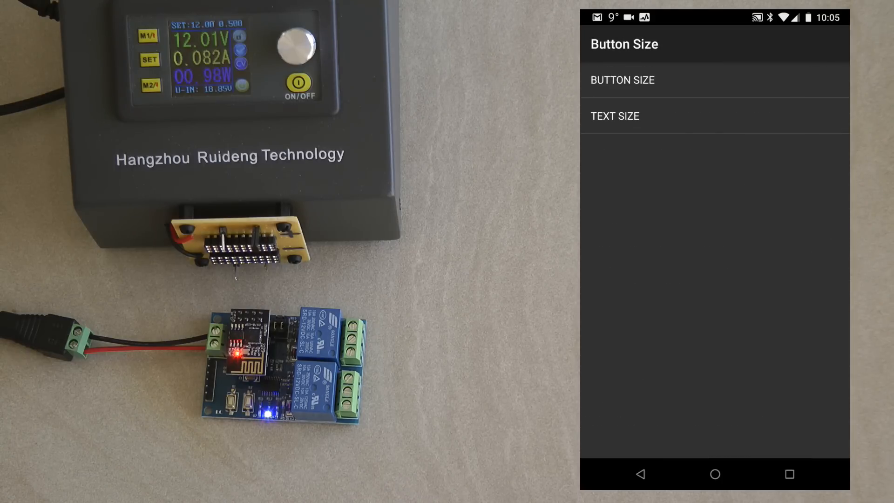
left_click(622, 80)
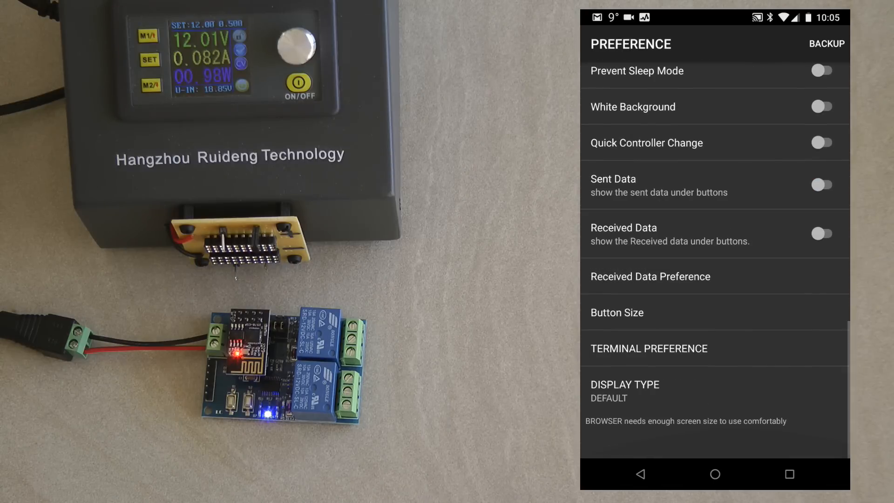
Step: Scroll through the preferences list before returning to the relay controller screen
scroll("up", 3)
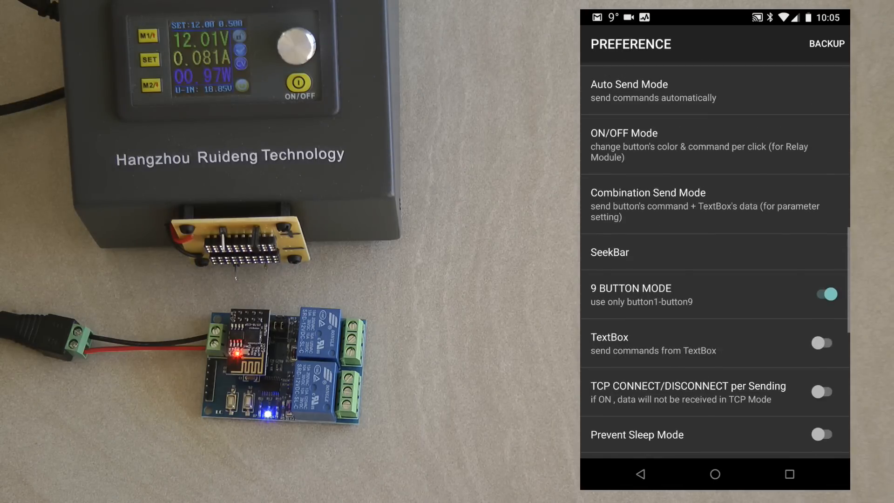
scroll("down", 3)
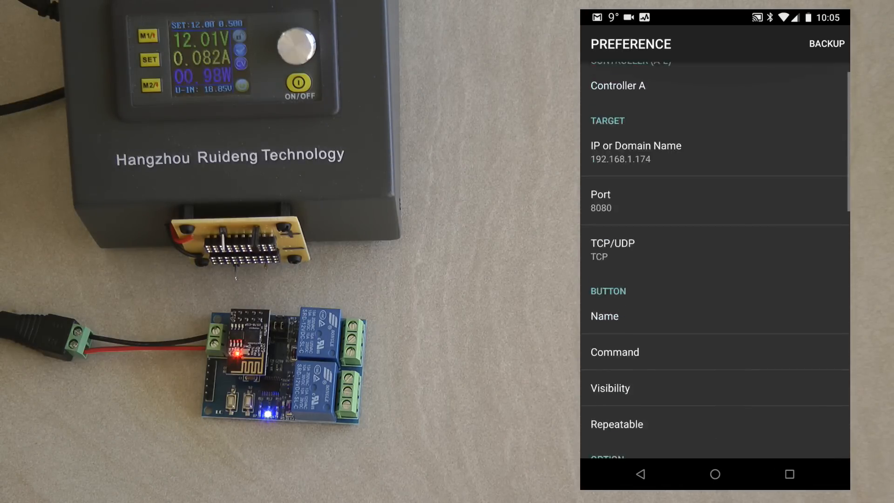
scroll("down", 3)
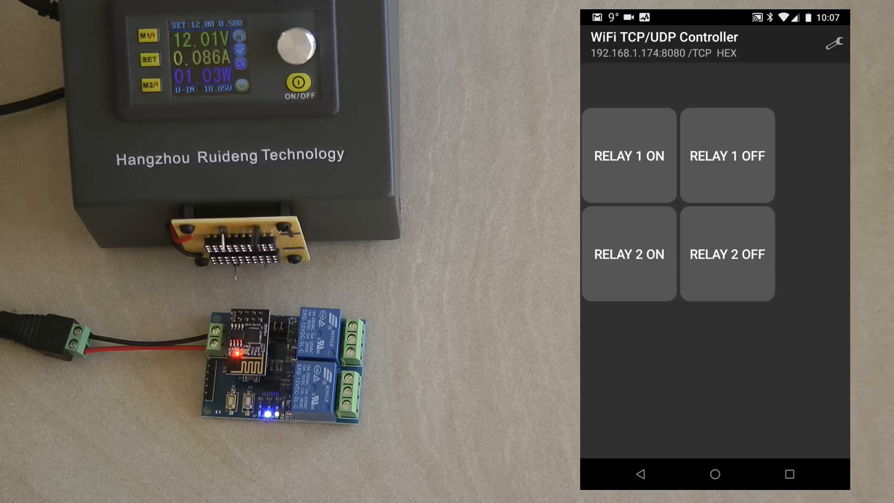
left_click(833, 43)
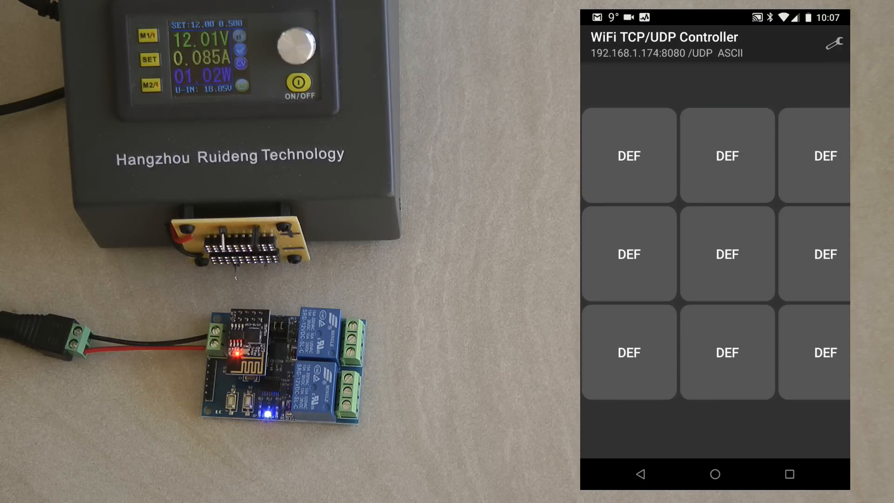
left_click(833, 43)
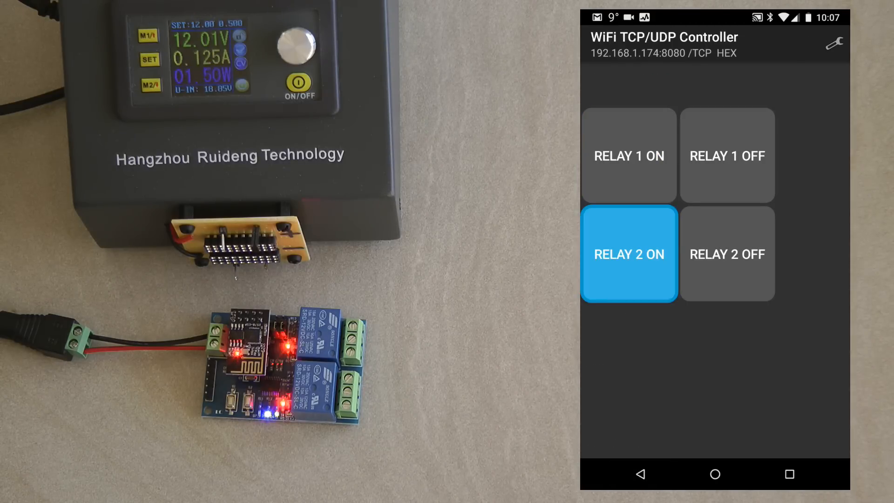
left_click(726, 253)
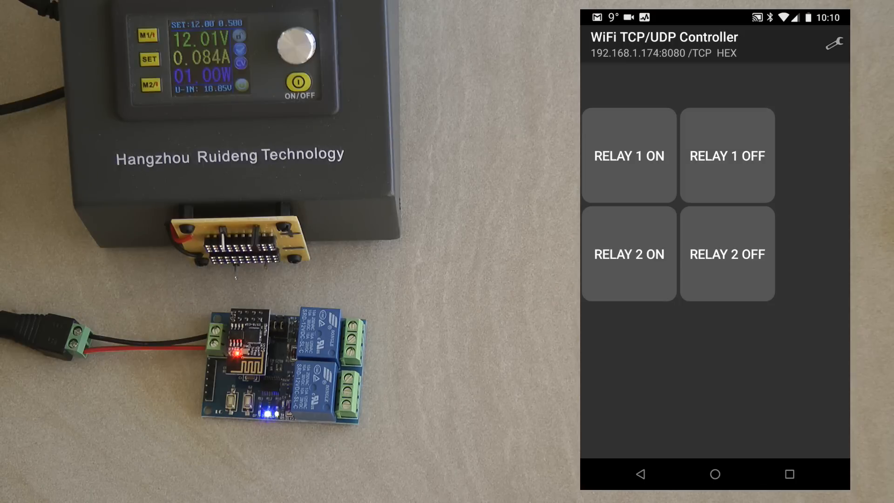
left_click(628, 156)
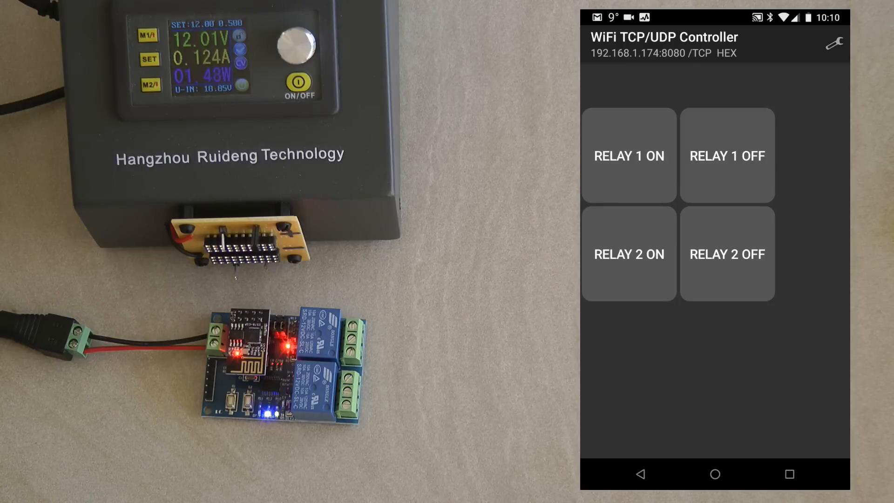
left_click(727, 254)
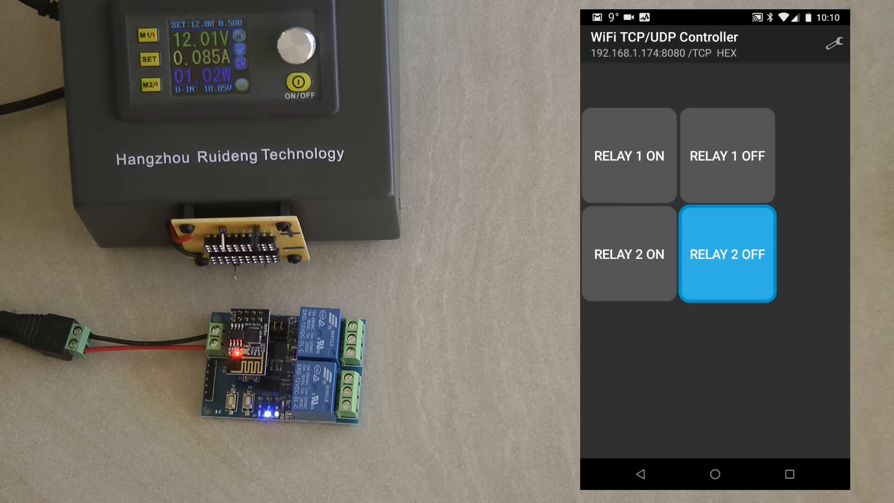
left_click(726, 254)
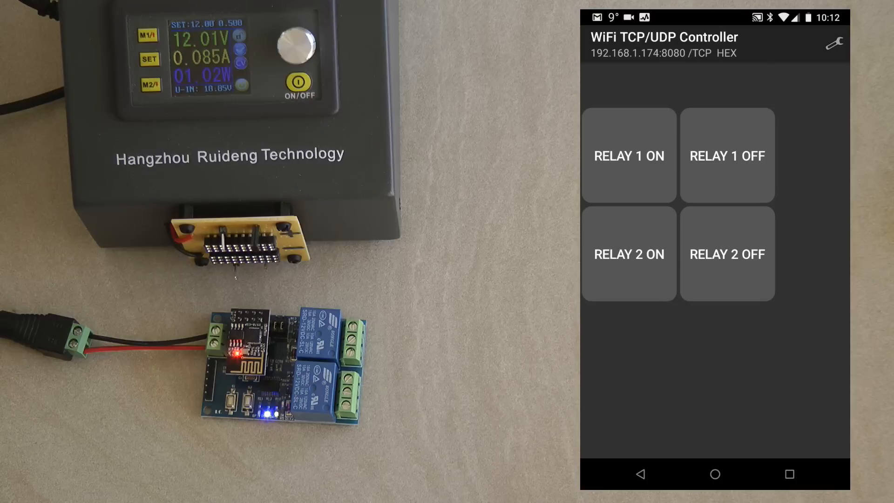
Step: Switch relay 1 on with the RELAY 1 ON button, lighting its board light
left_click(628, 155)
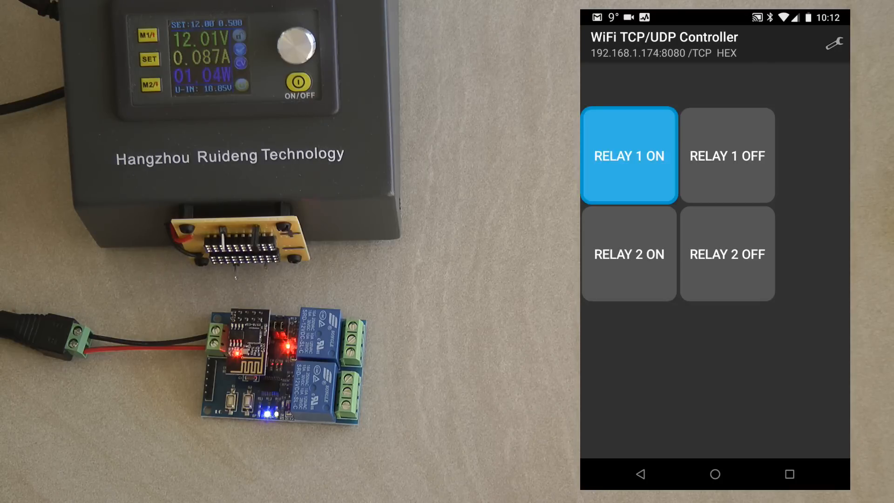
left_click(629, 156)
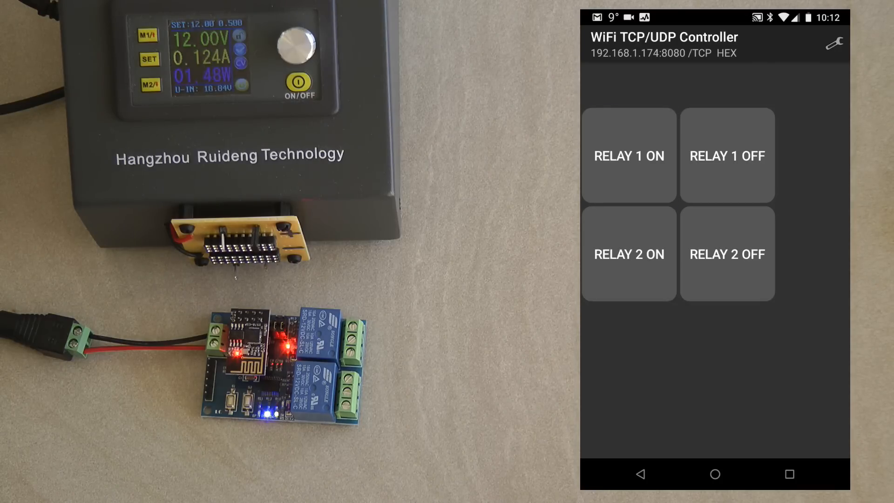